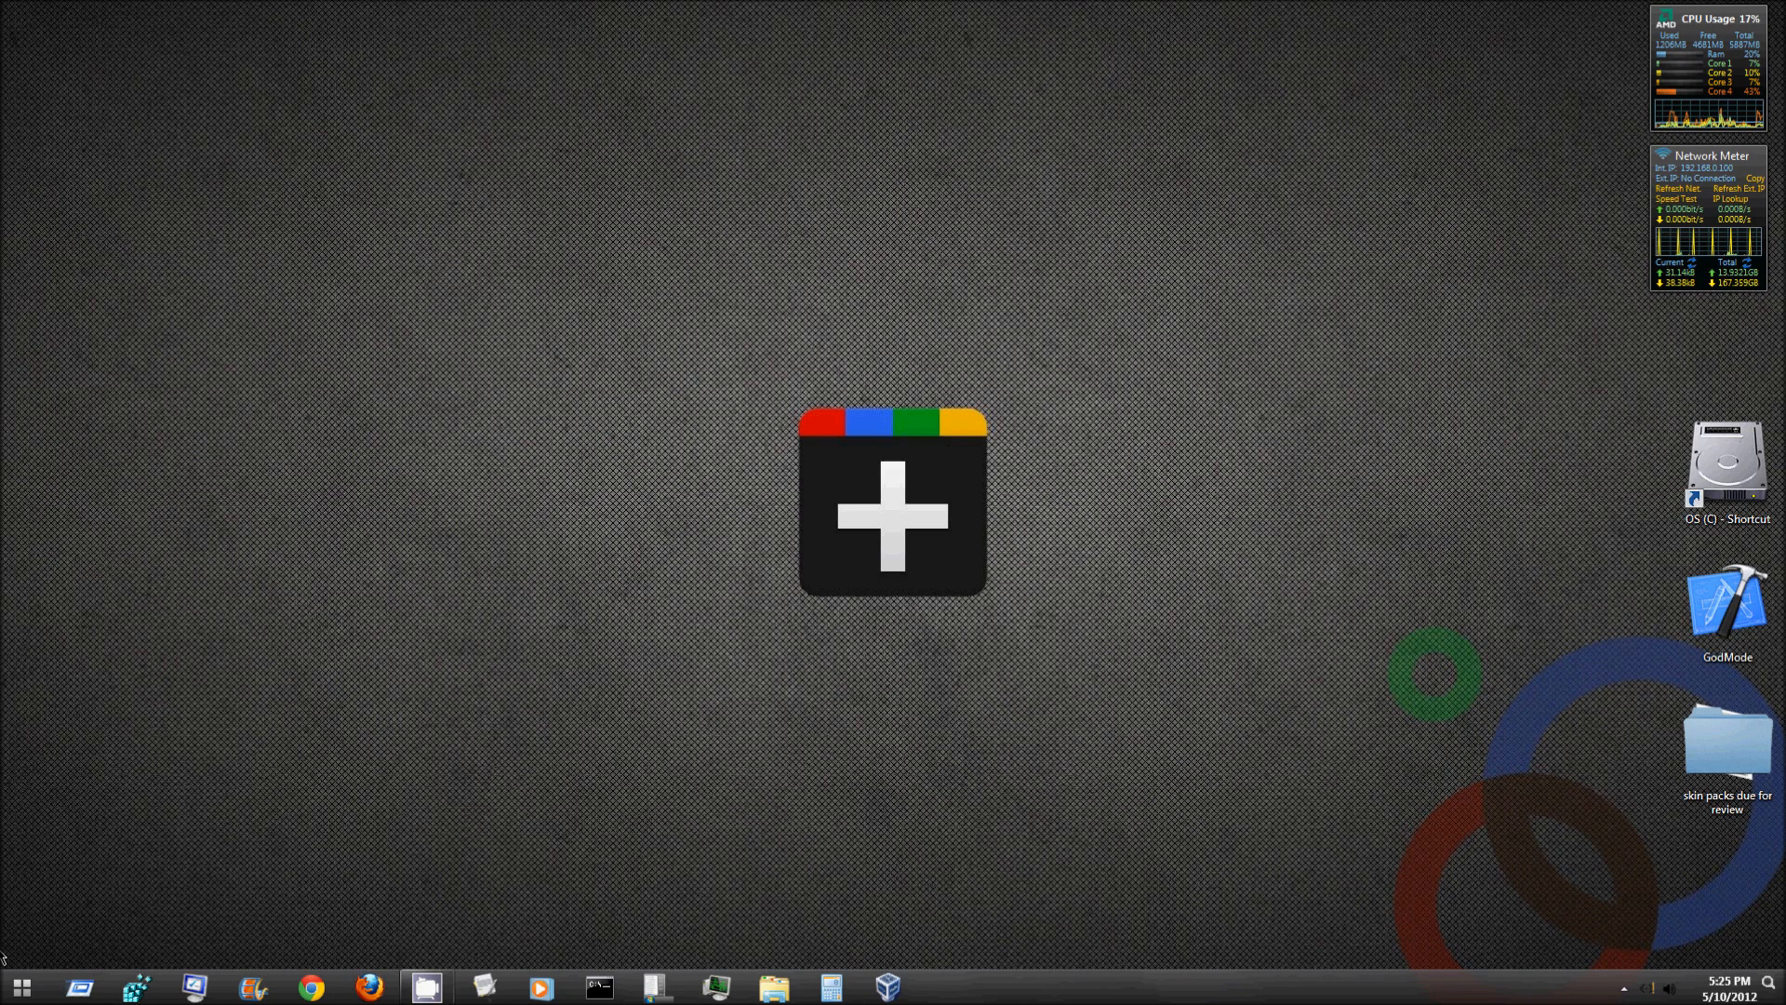
- Open the Documents library from the Start menu
{"action": "left_click", "coordinate": [21, 986]}
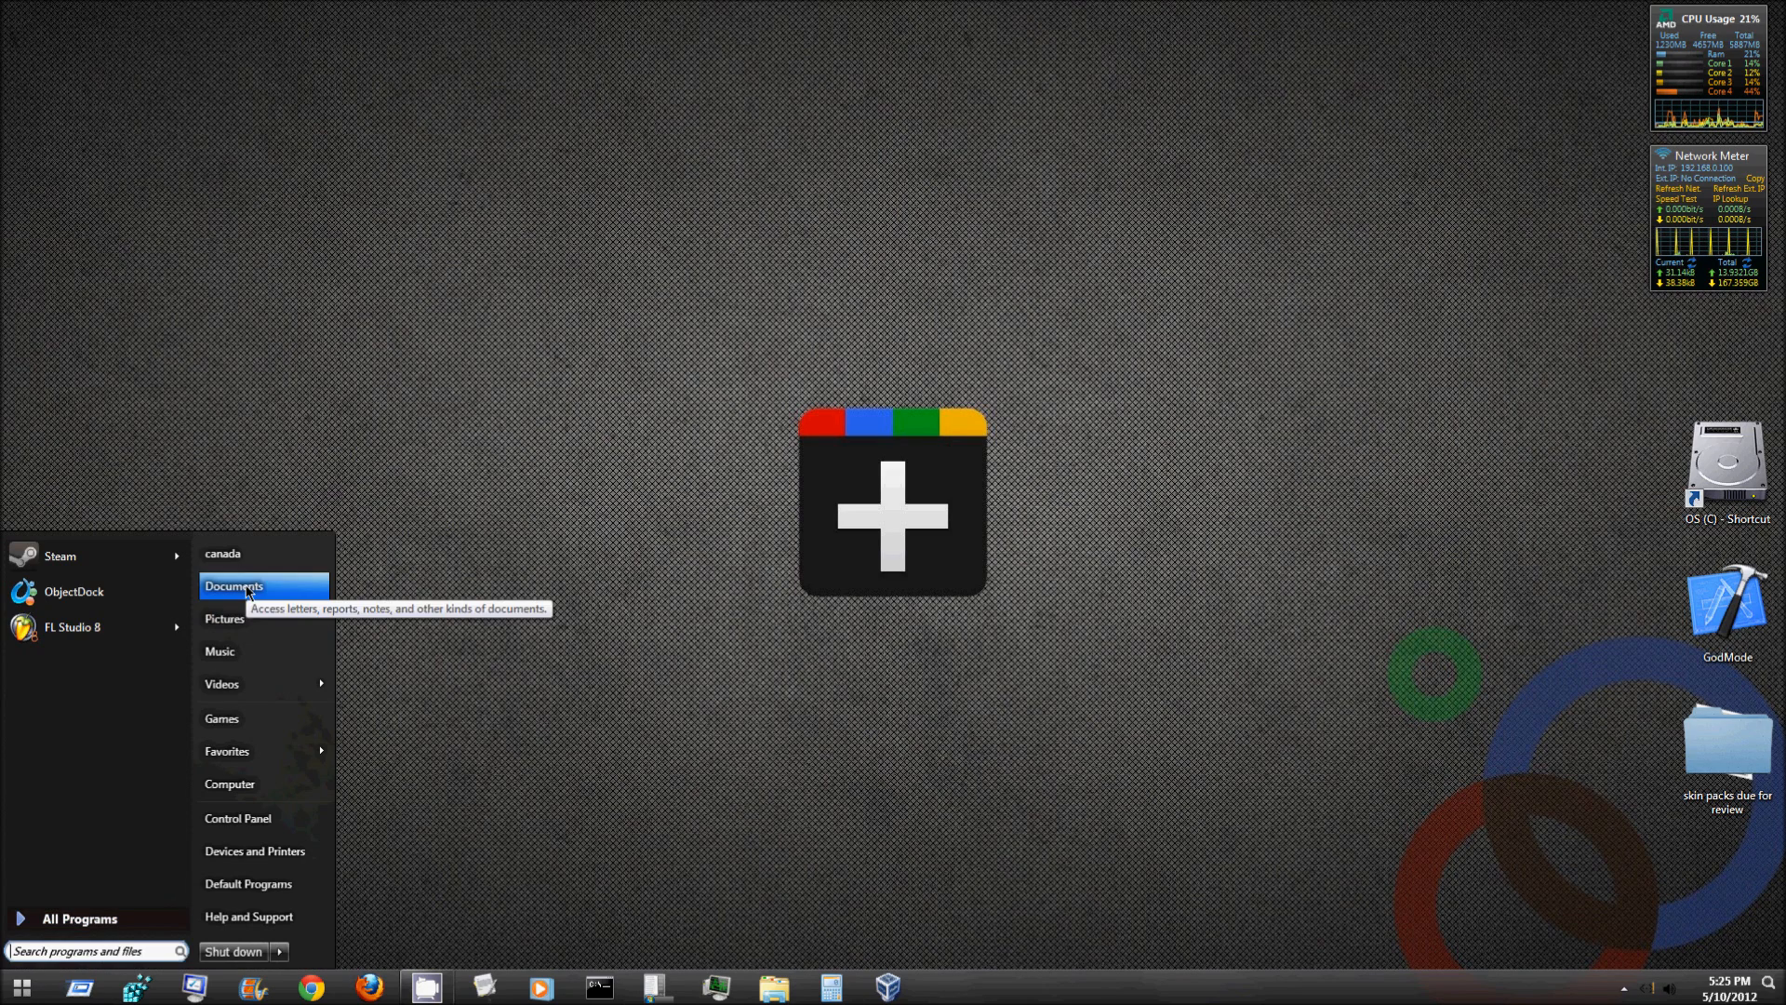
{"action": "left_click", "coordinate": [235, 586]}
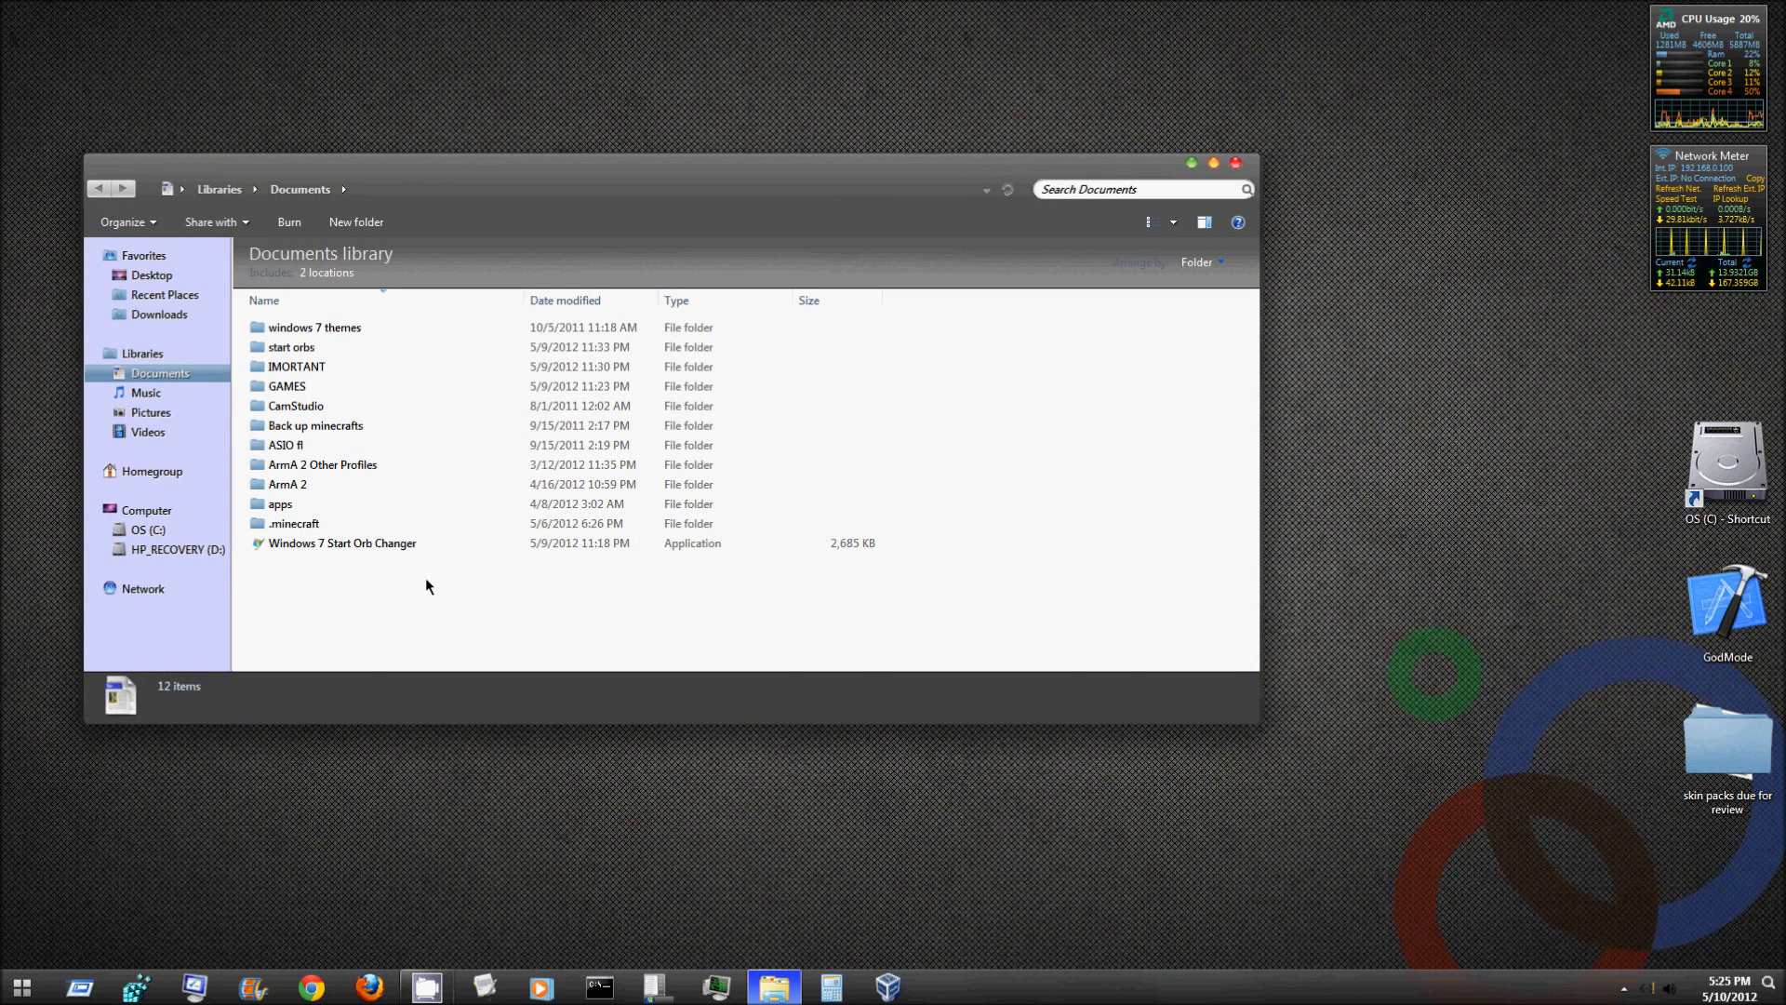
- Run Windows 7 Start Orb Changer v4 from the Documents library
{"action": "left_click", "coordinate": [342, 542]}
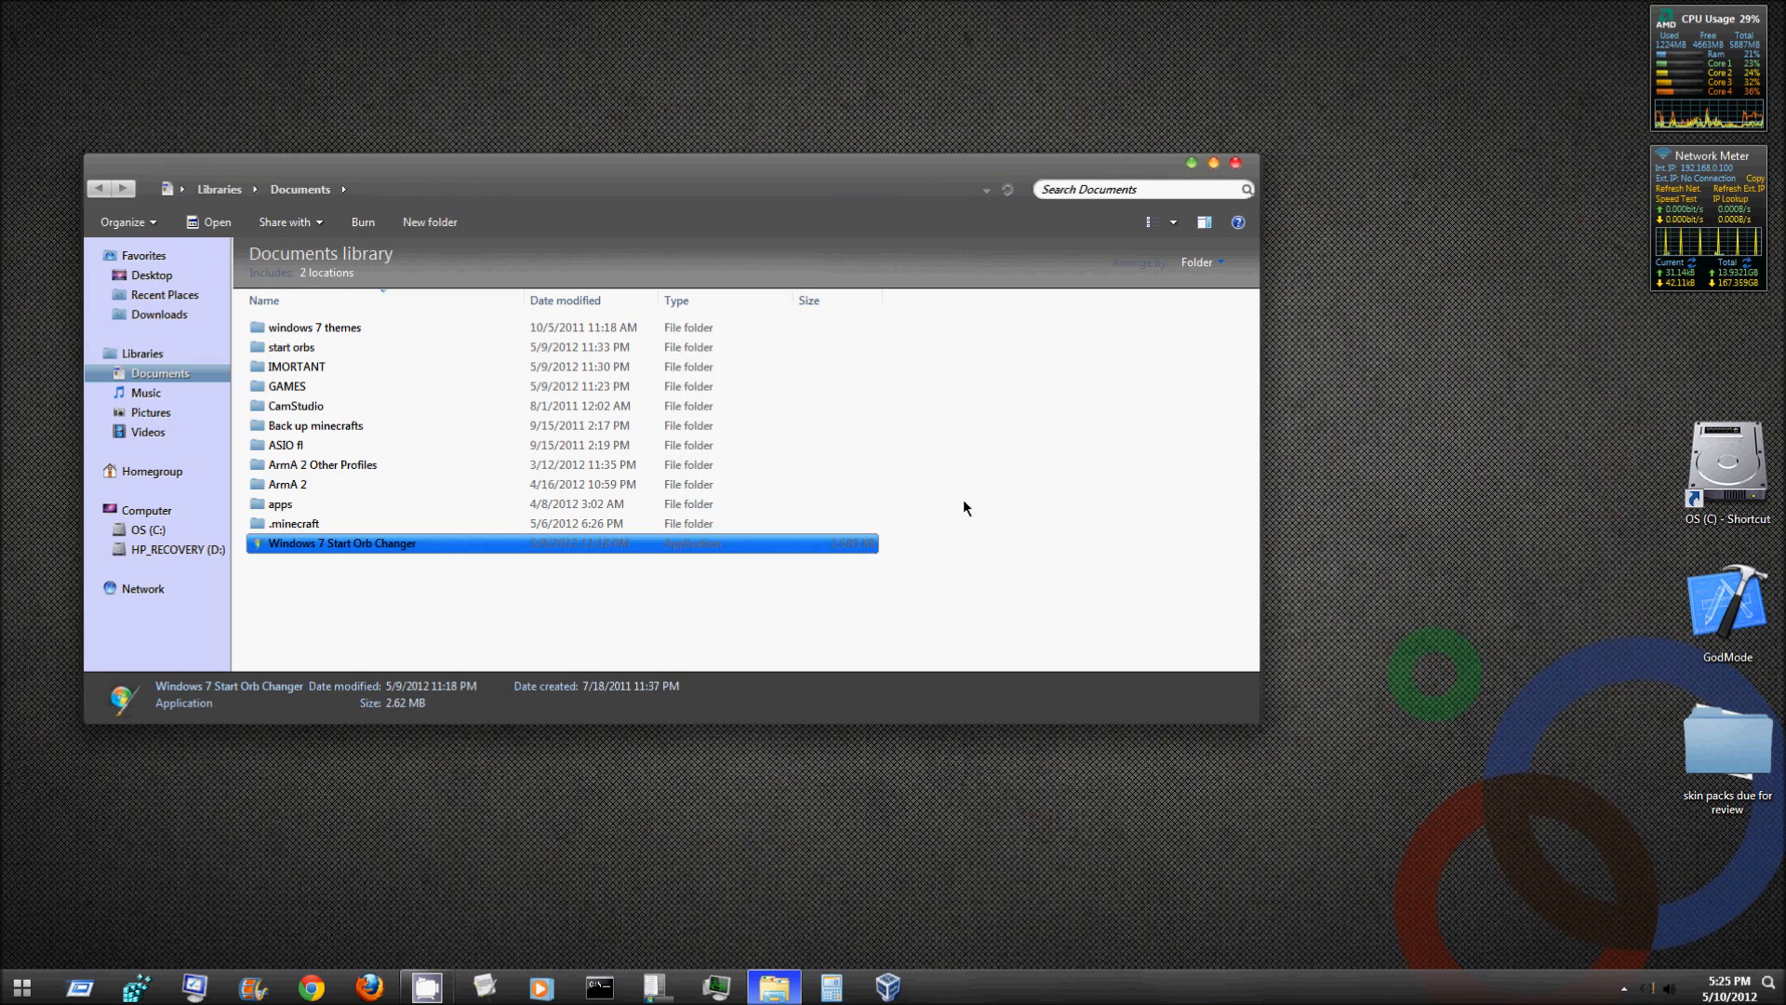
{"action": "double_click", "coordinate": [343, 541]}
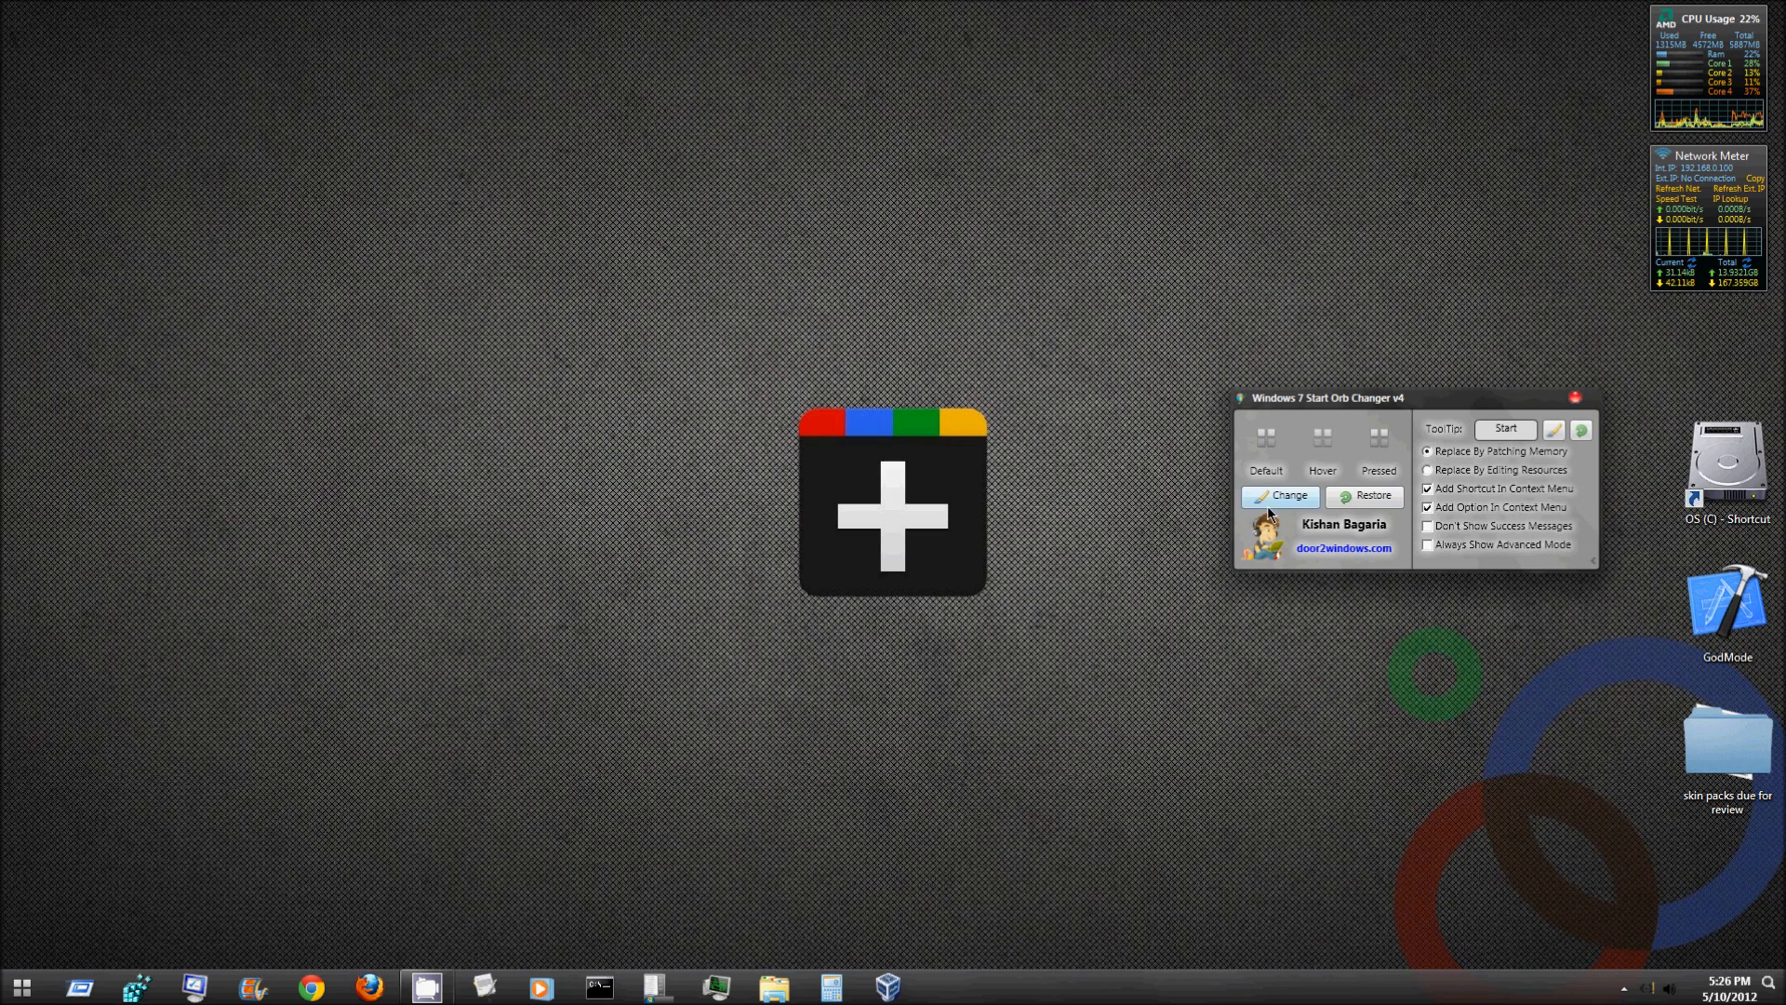
{"action": "left_click", "coordinate": [1281, 495]}
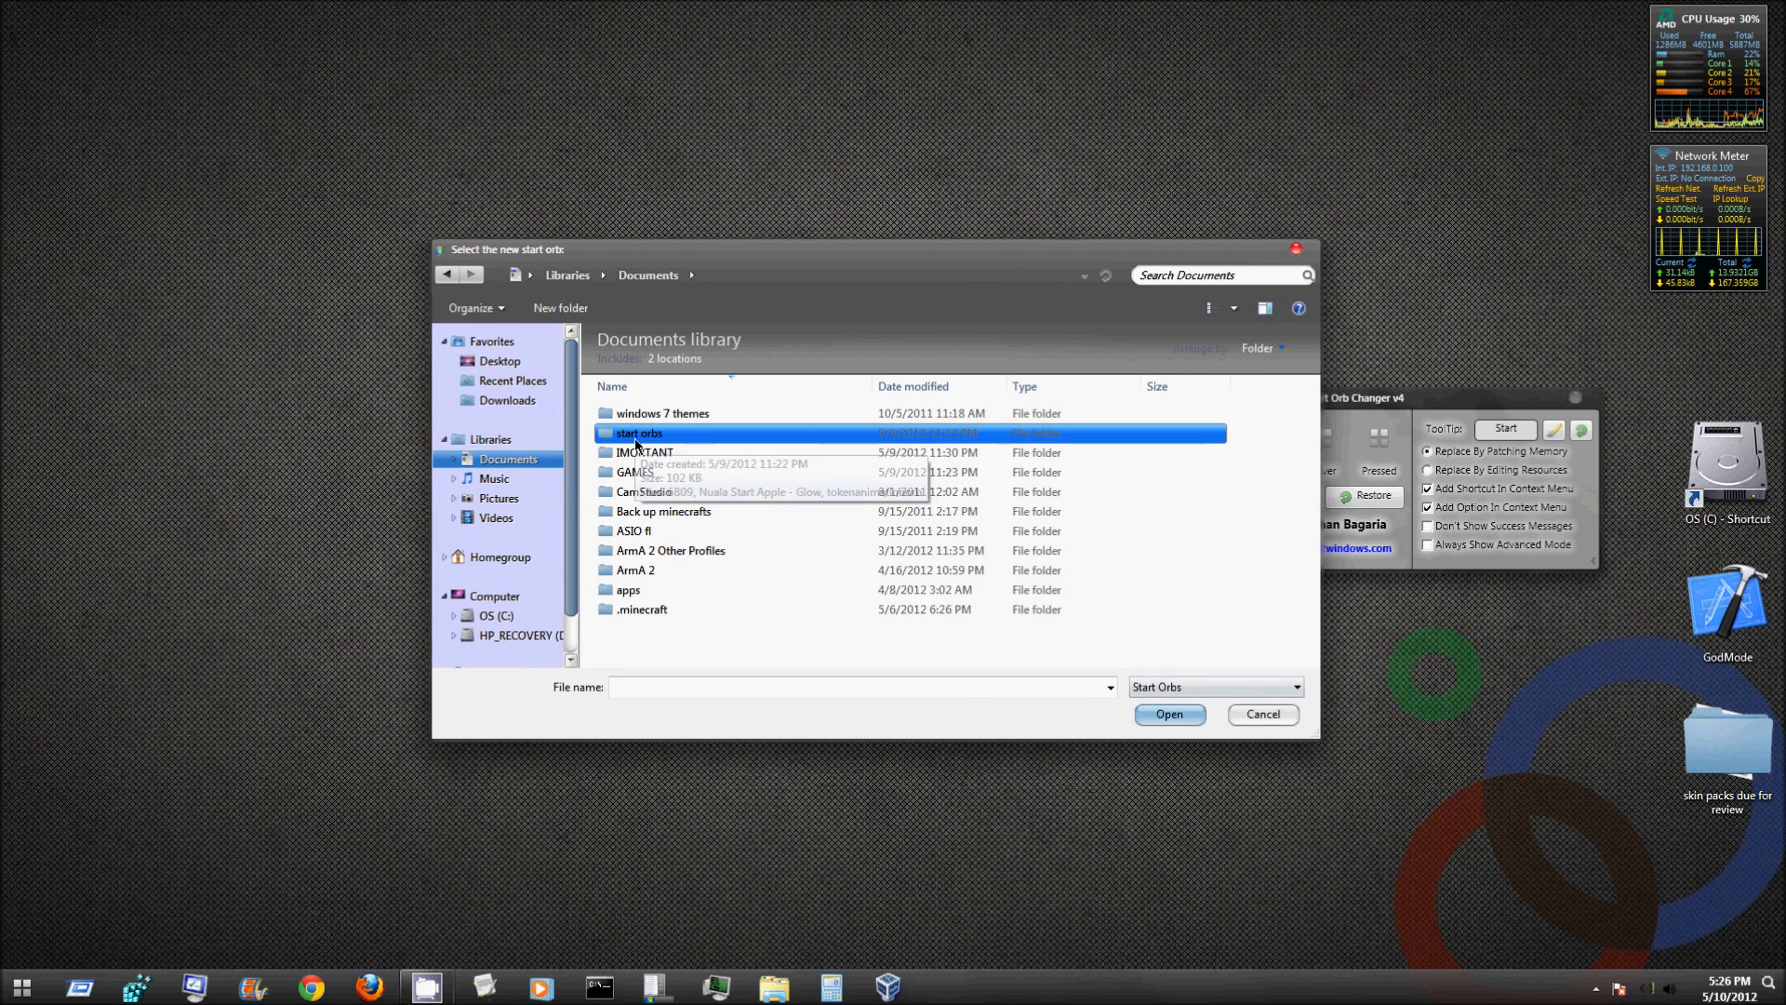
{"action": "double_click", "coordinate": [640, 433]}
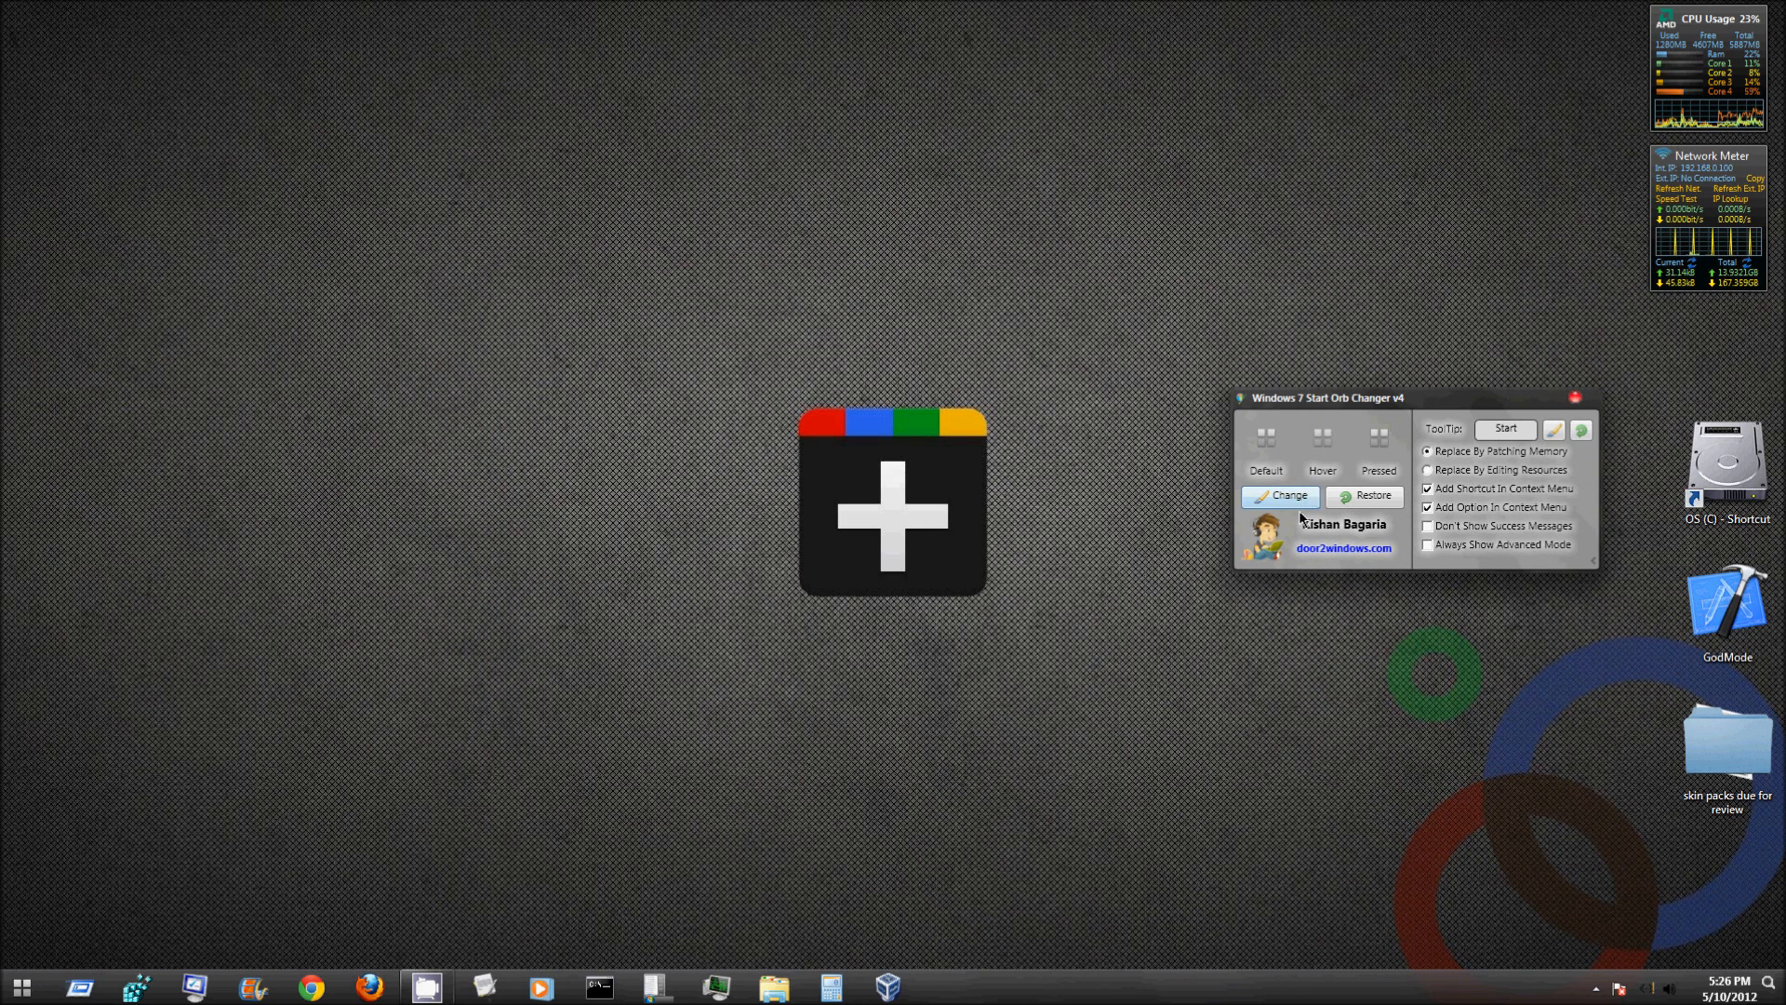
{"action": "left_click", "coordinate": [1280, 495]}
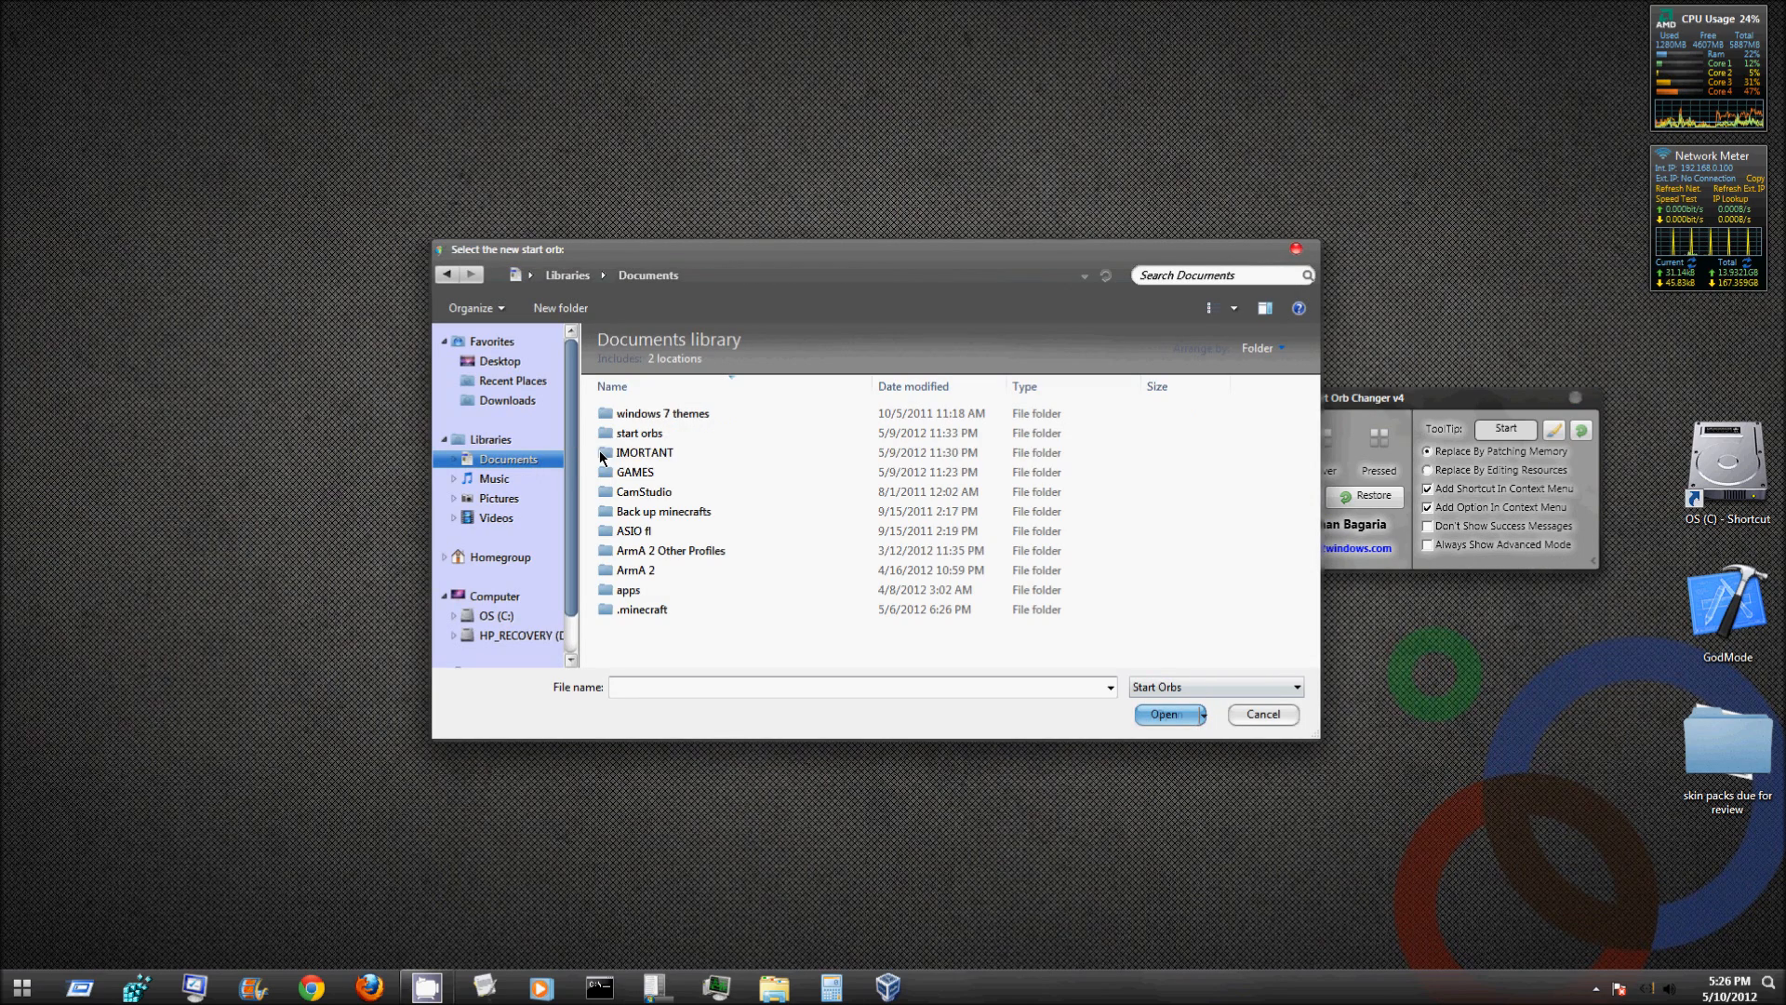
{"action": "double_click", "coordinate": [638, 433]}
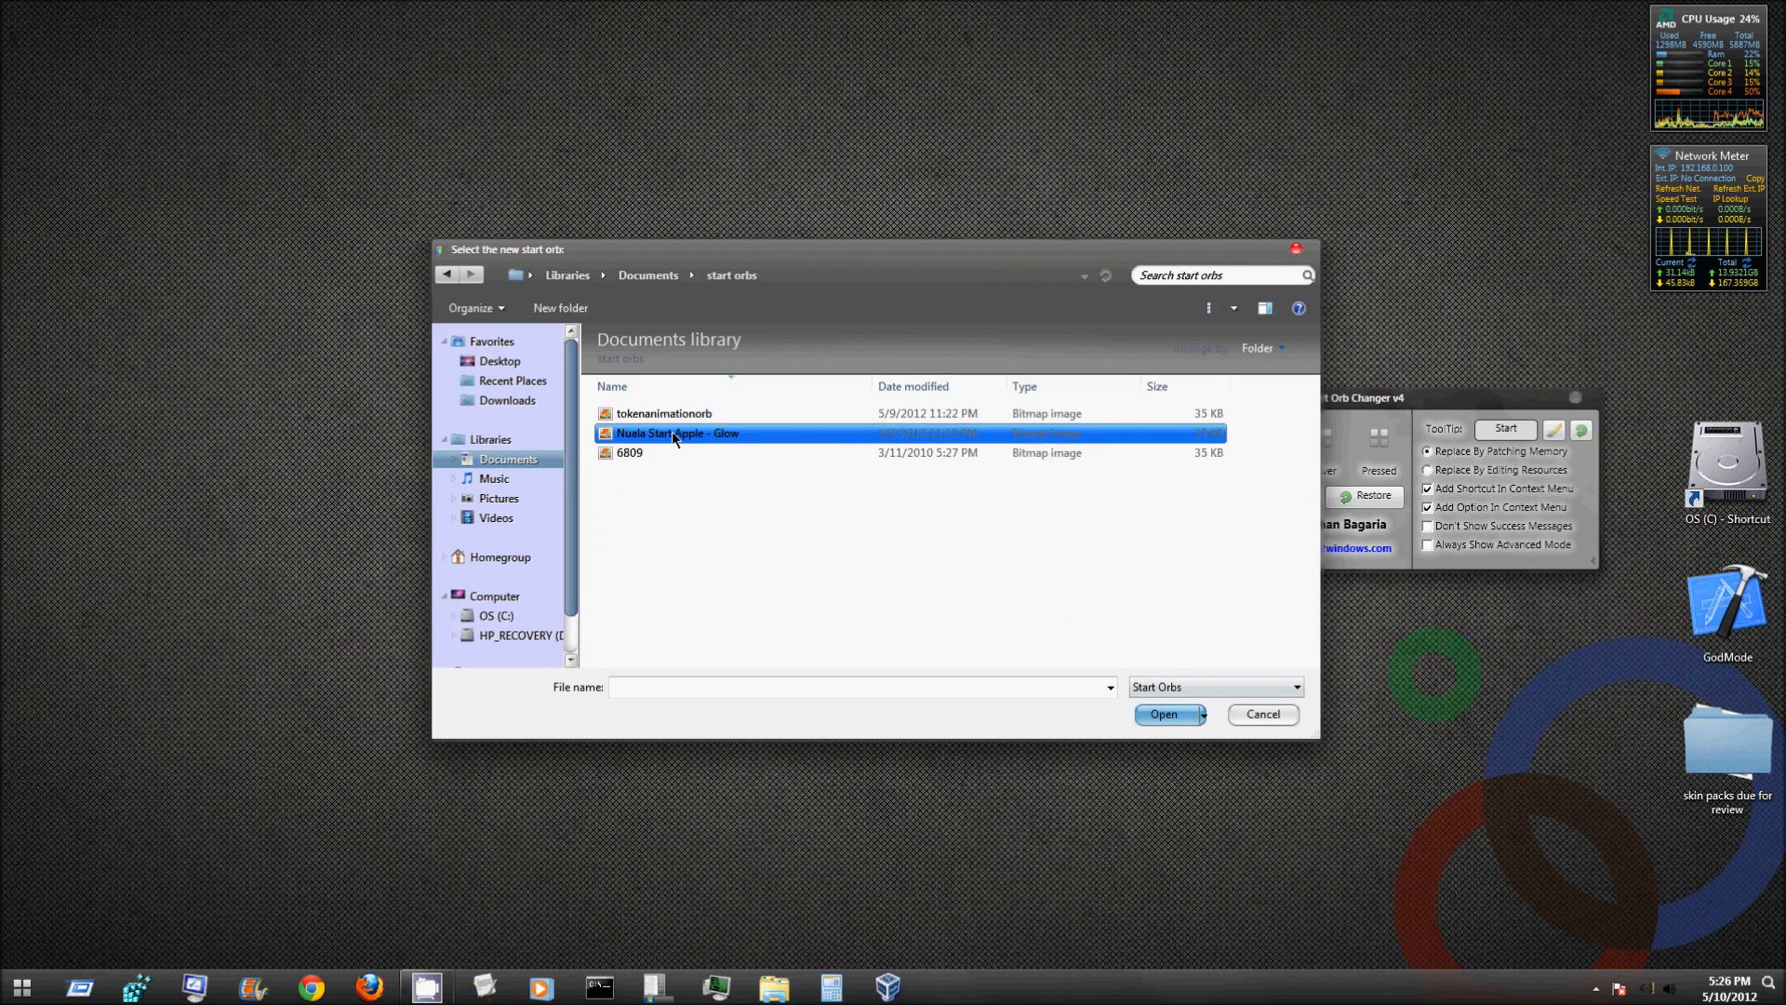
{"action": "left_click", "coordinate": [664, 413]}
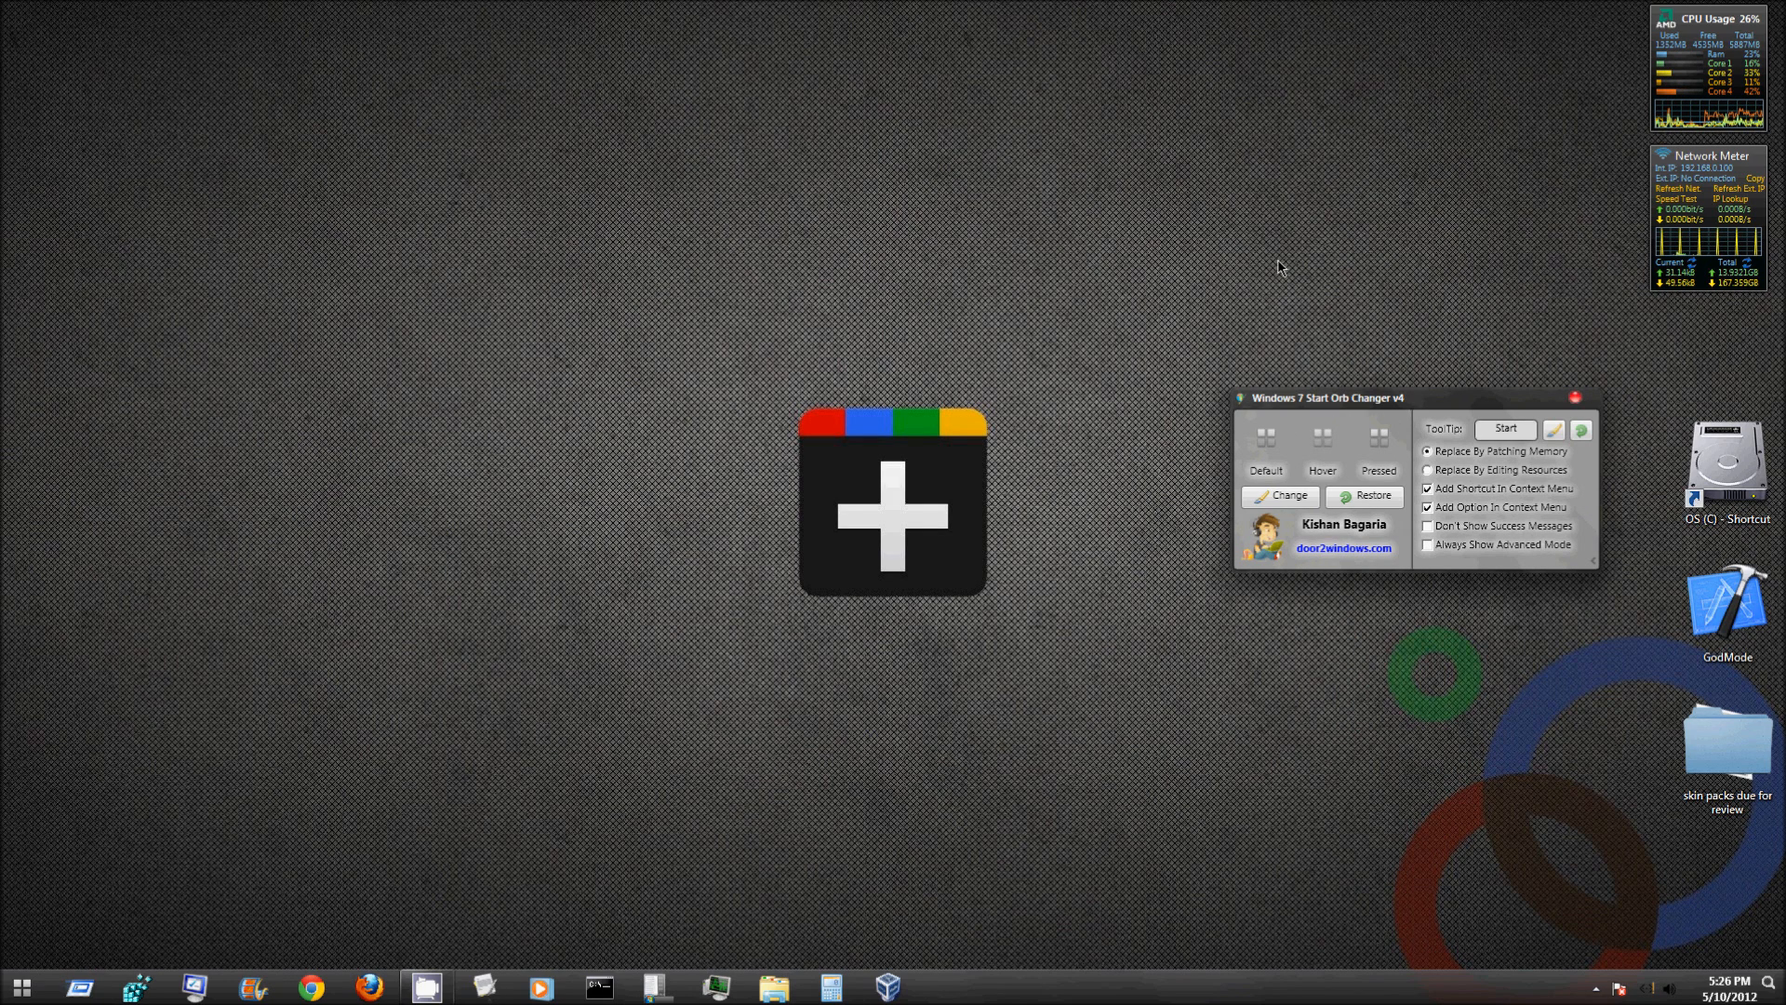
{"action": "mouse_move", "coordinate": [1253, 281]}
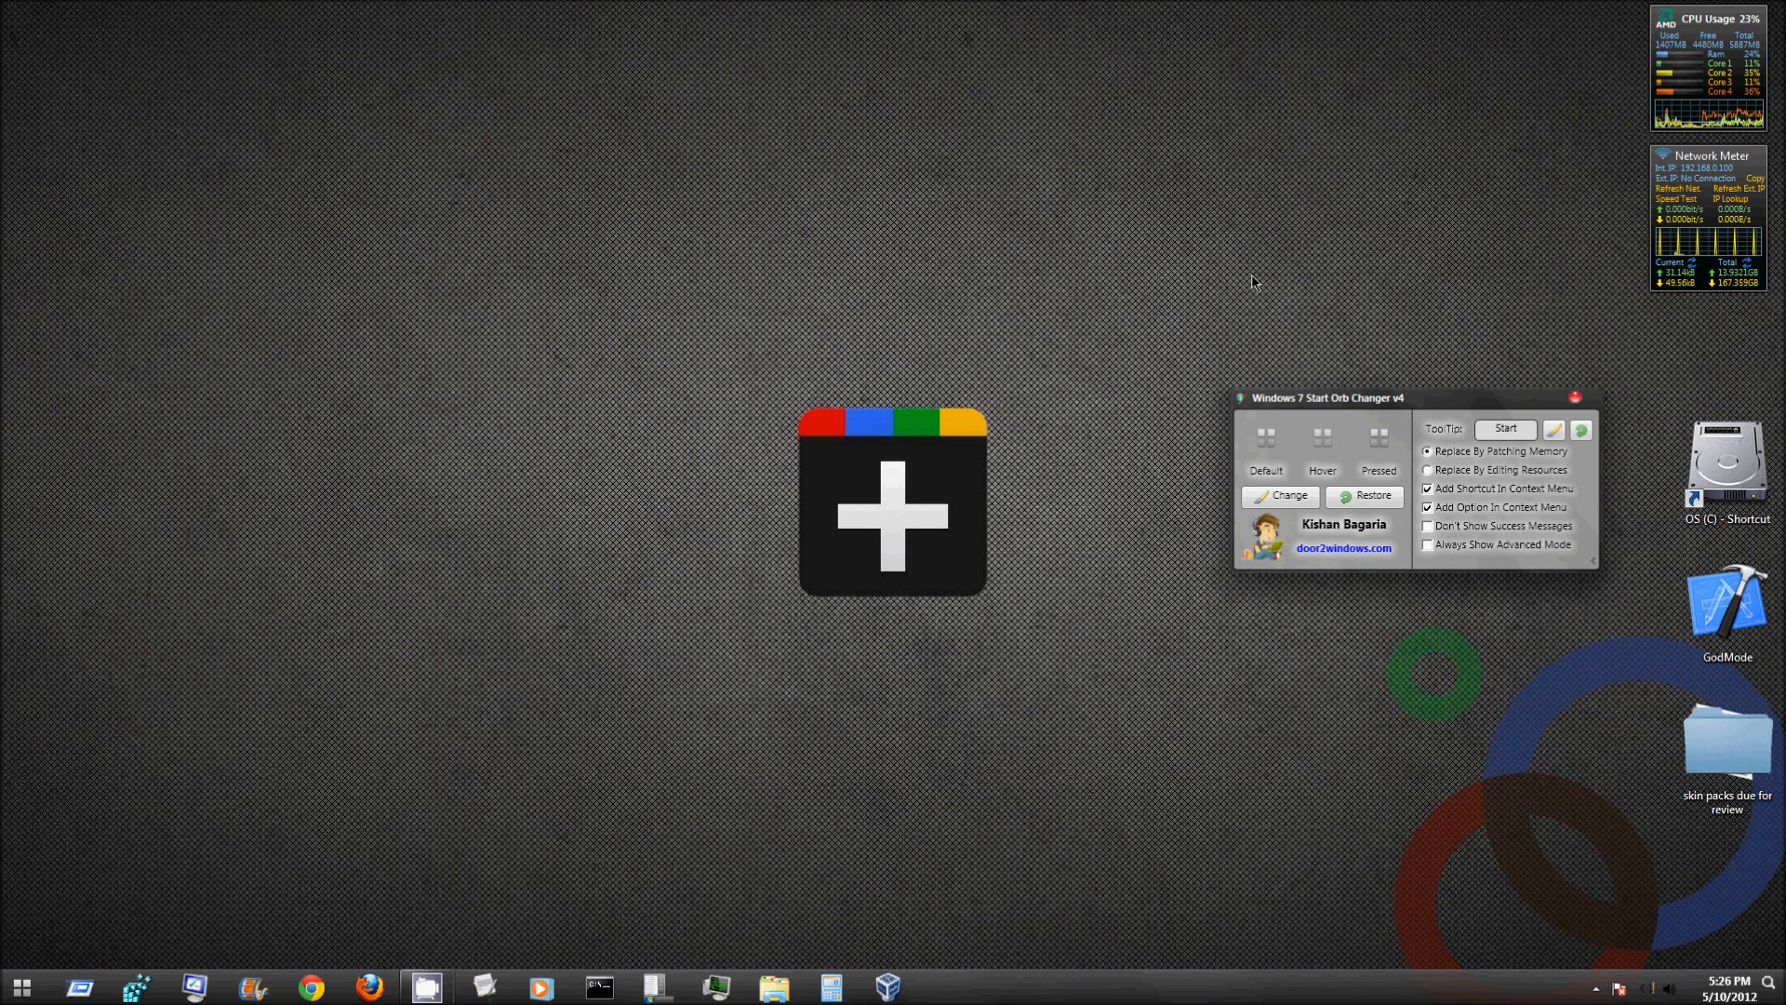
{"action": "mouse_move", "coordinate": [1178, 312]}
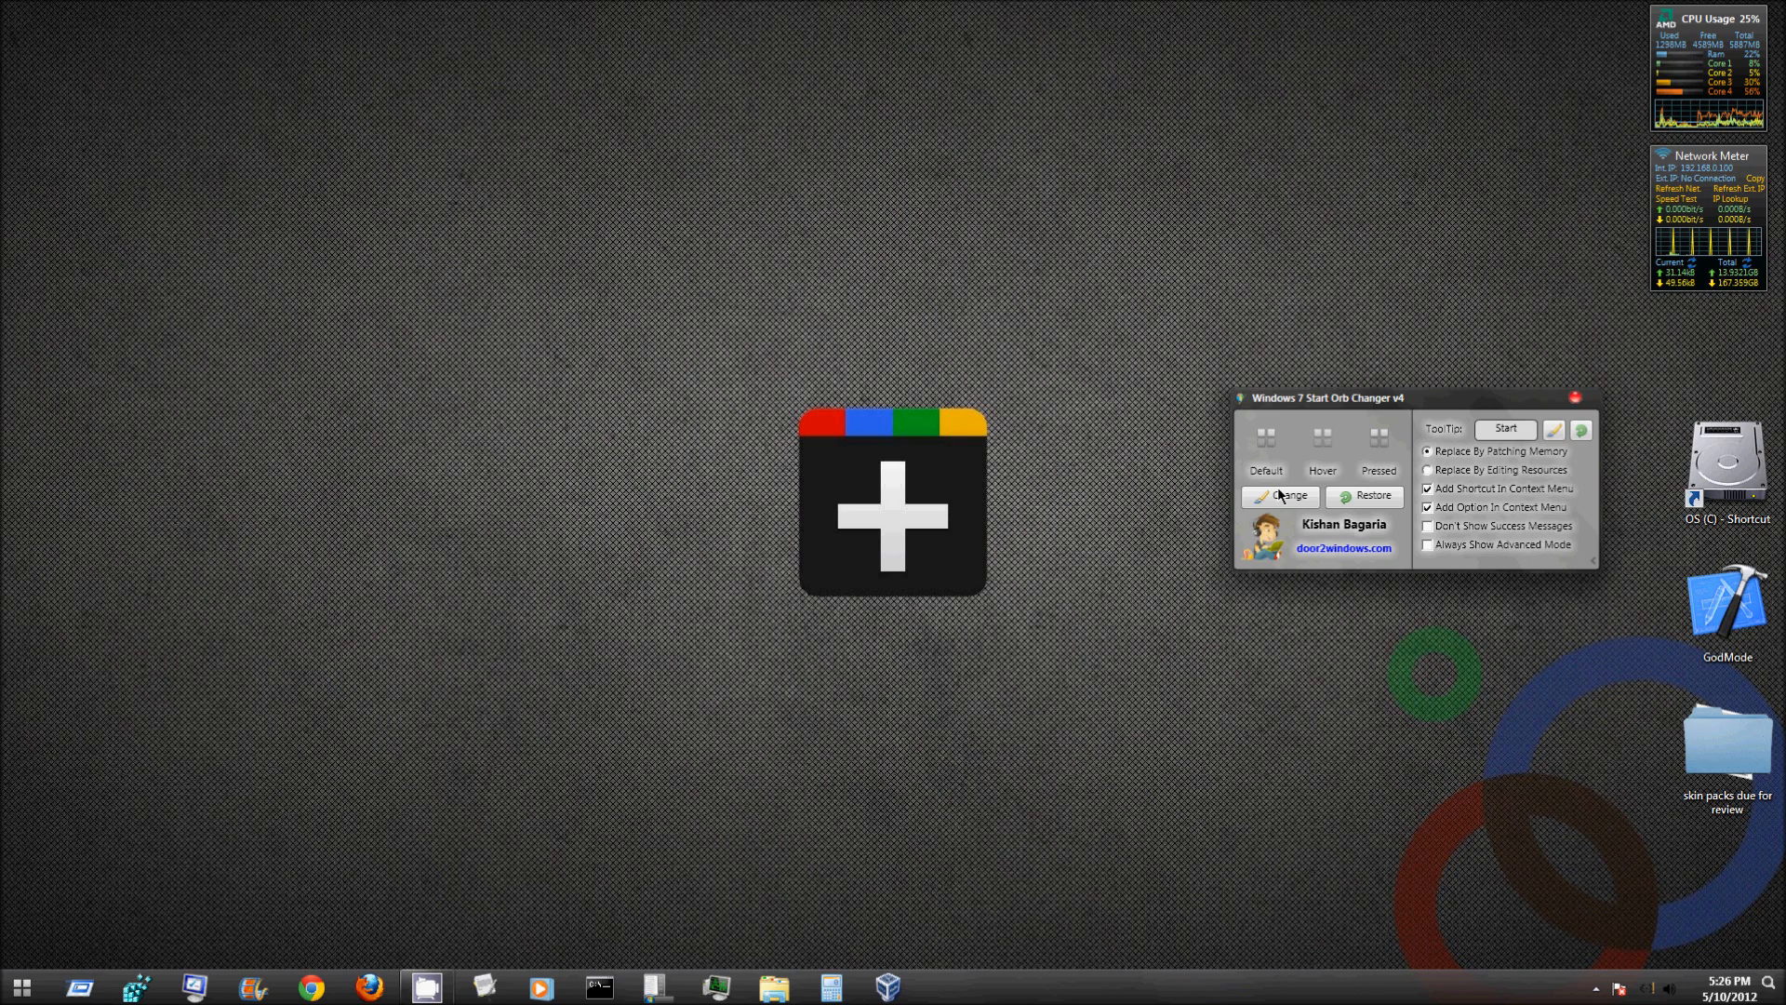
{"action": "left_click", "coordinate": [1280, 495]}
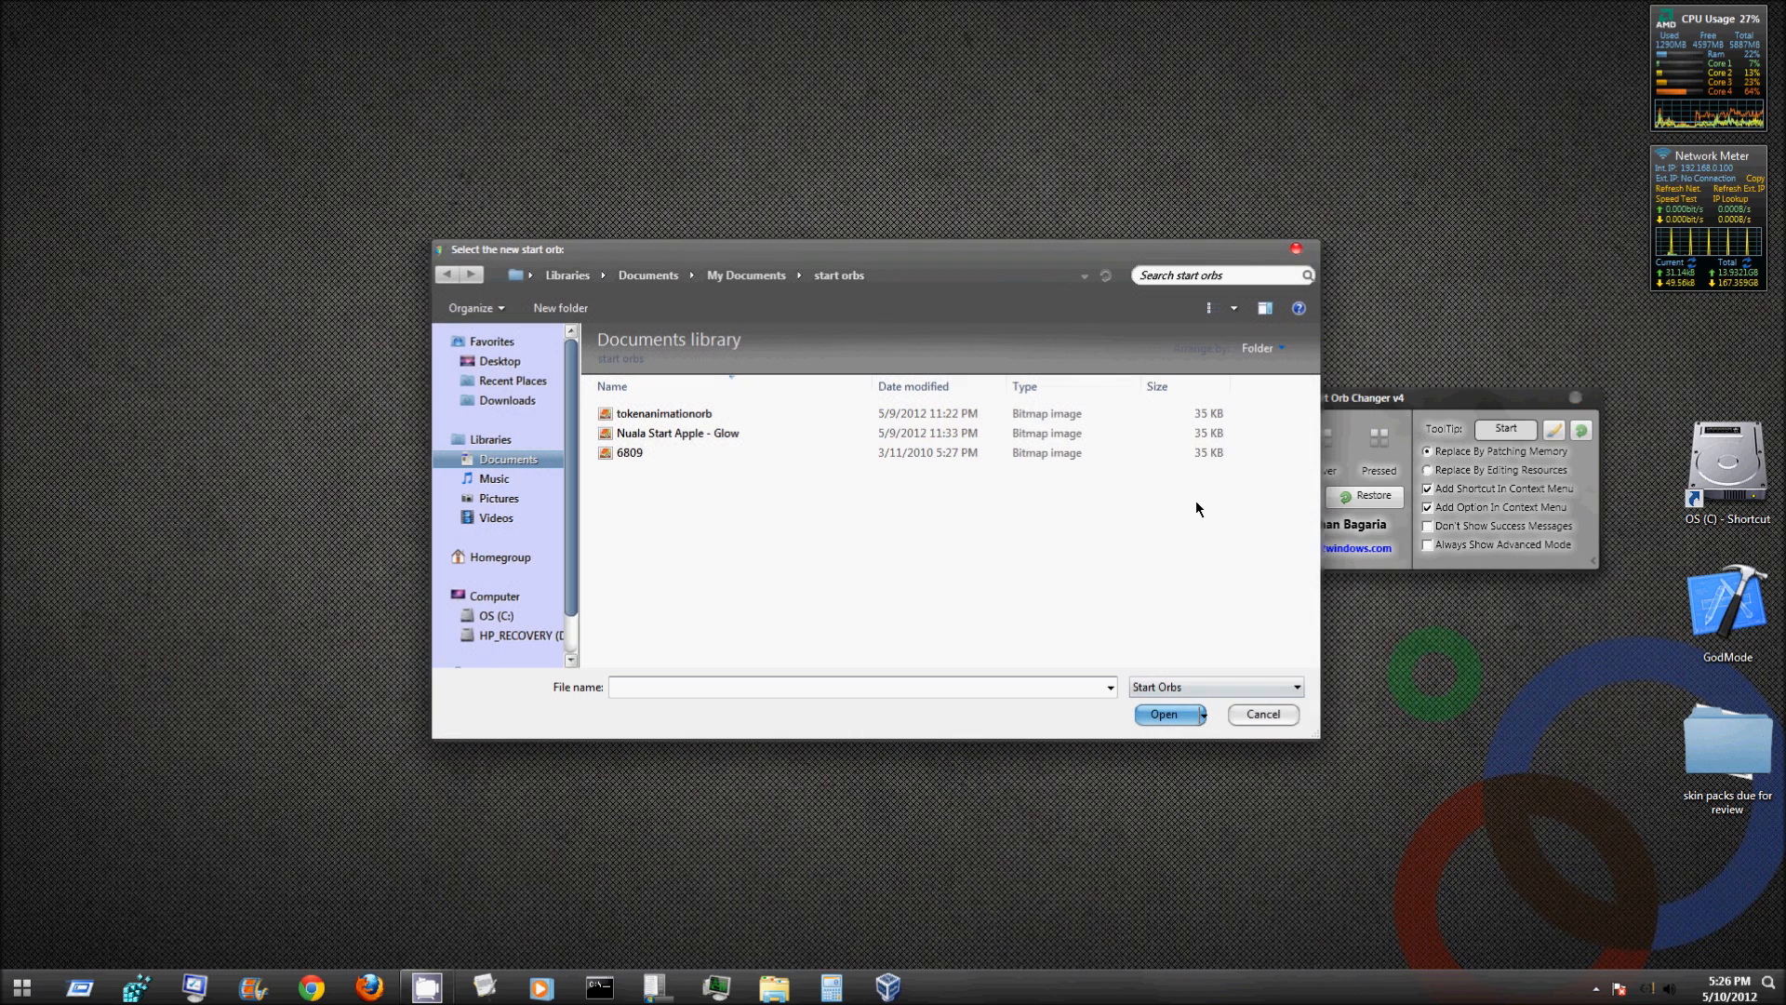
{"action": "left_click", "coordinate": [677, 433]}
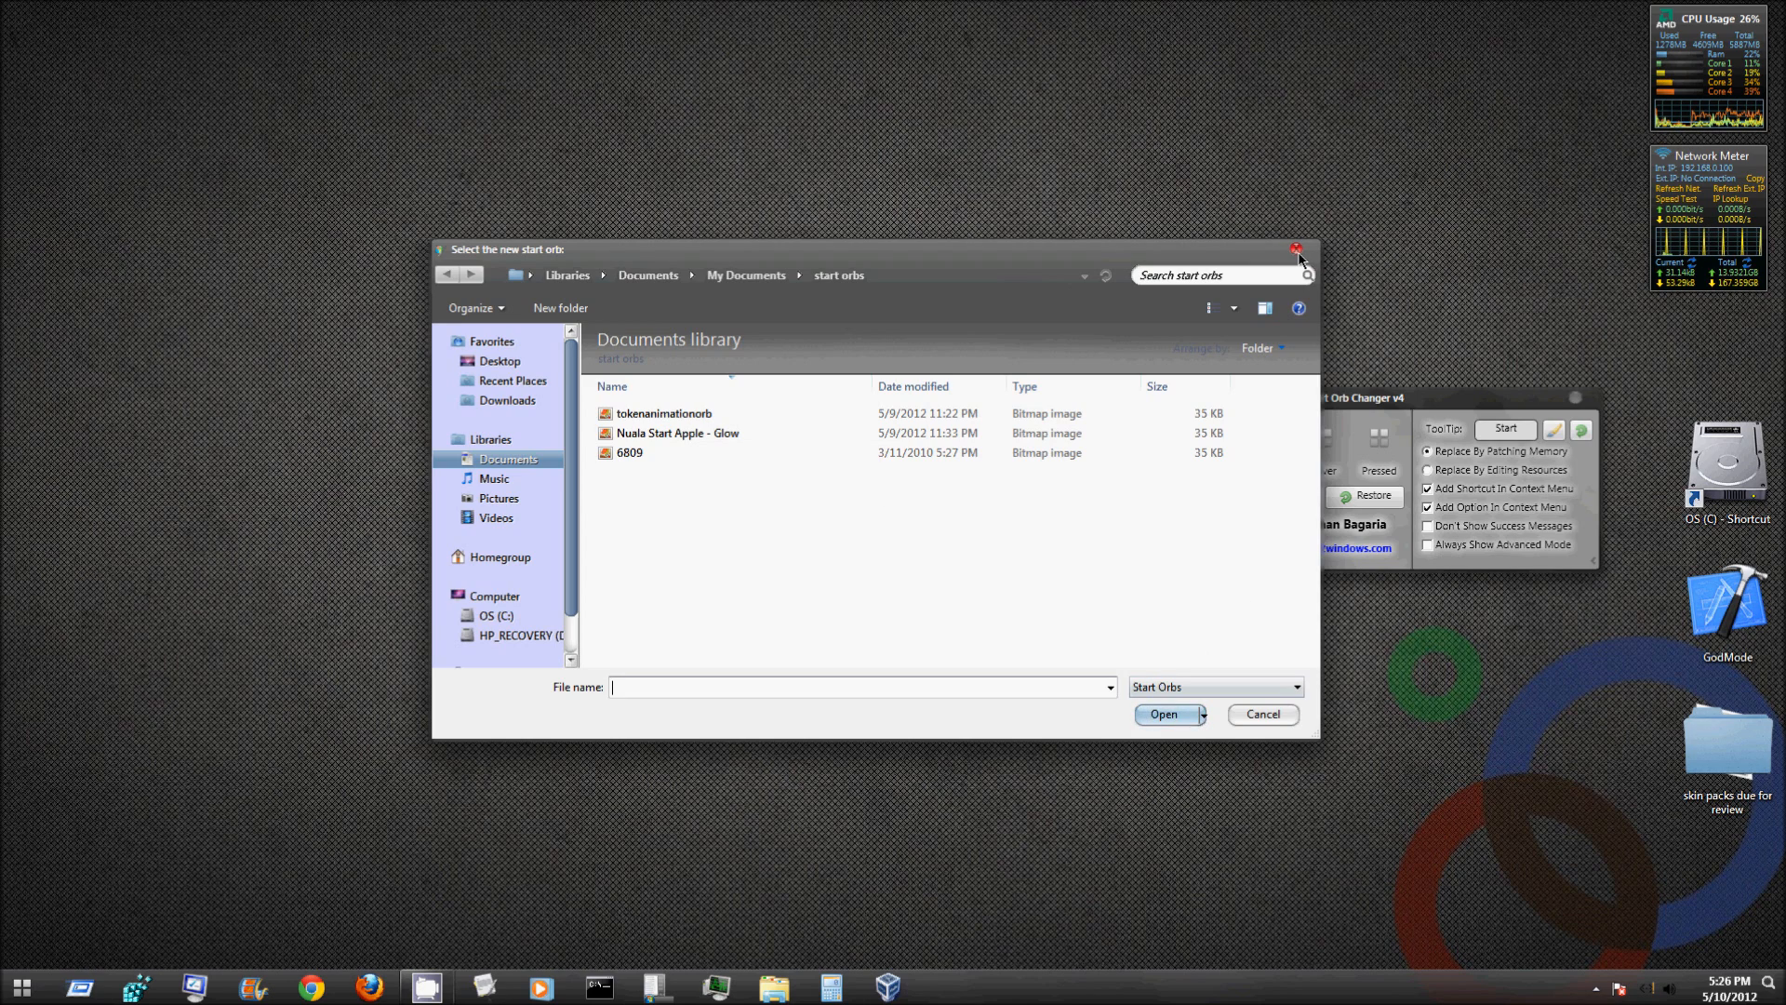
{"action": "mouse_move", "coordinate": [1295, 253]}
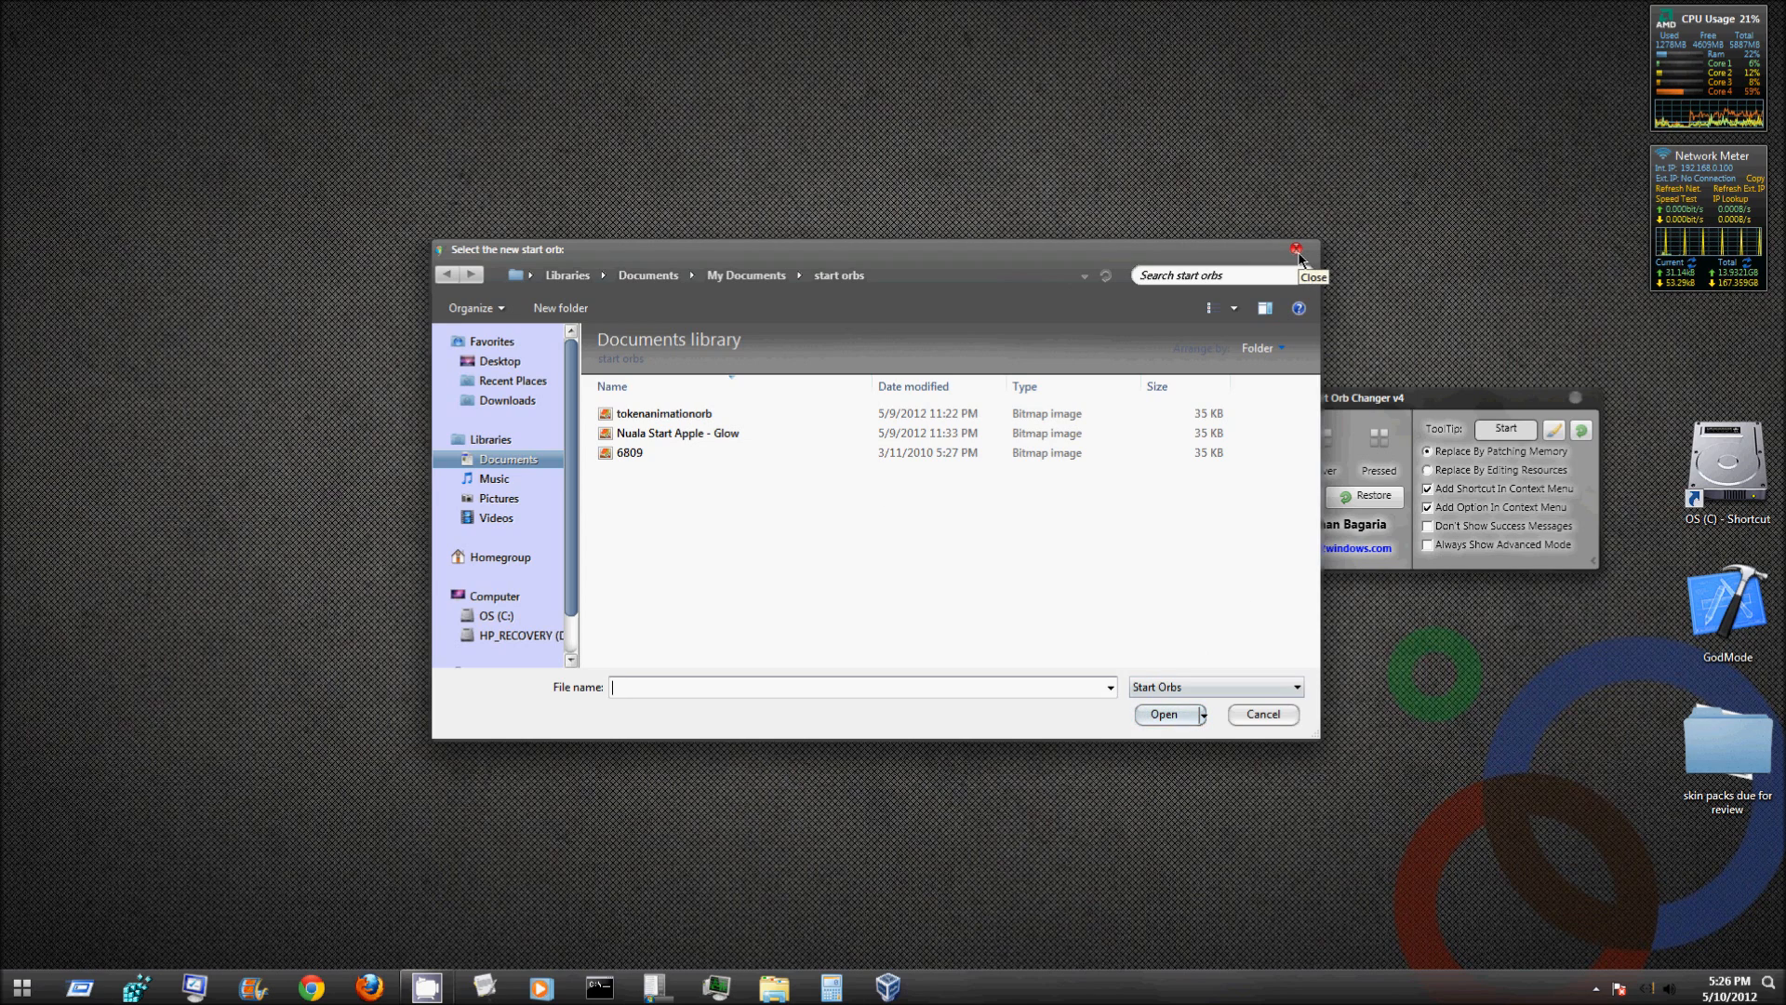
{"action": "left_click", "coordinate": [1295, 249]}
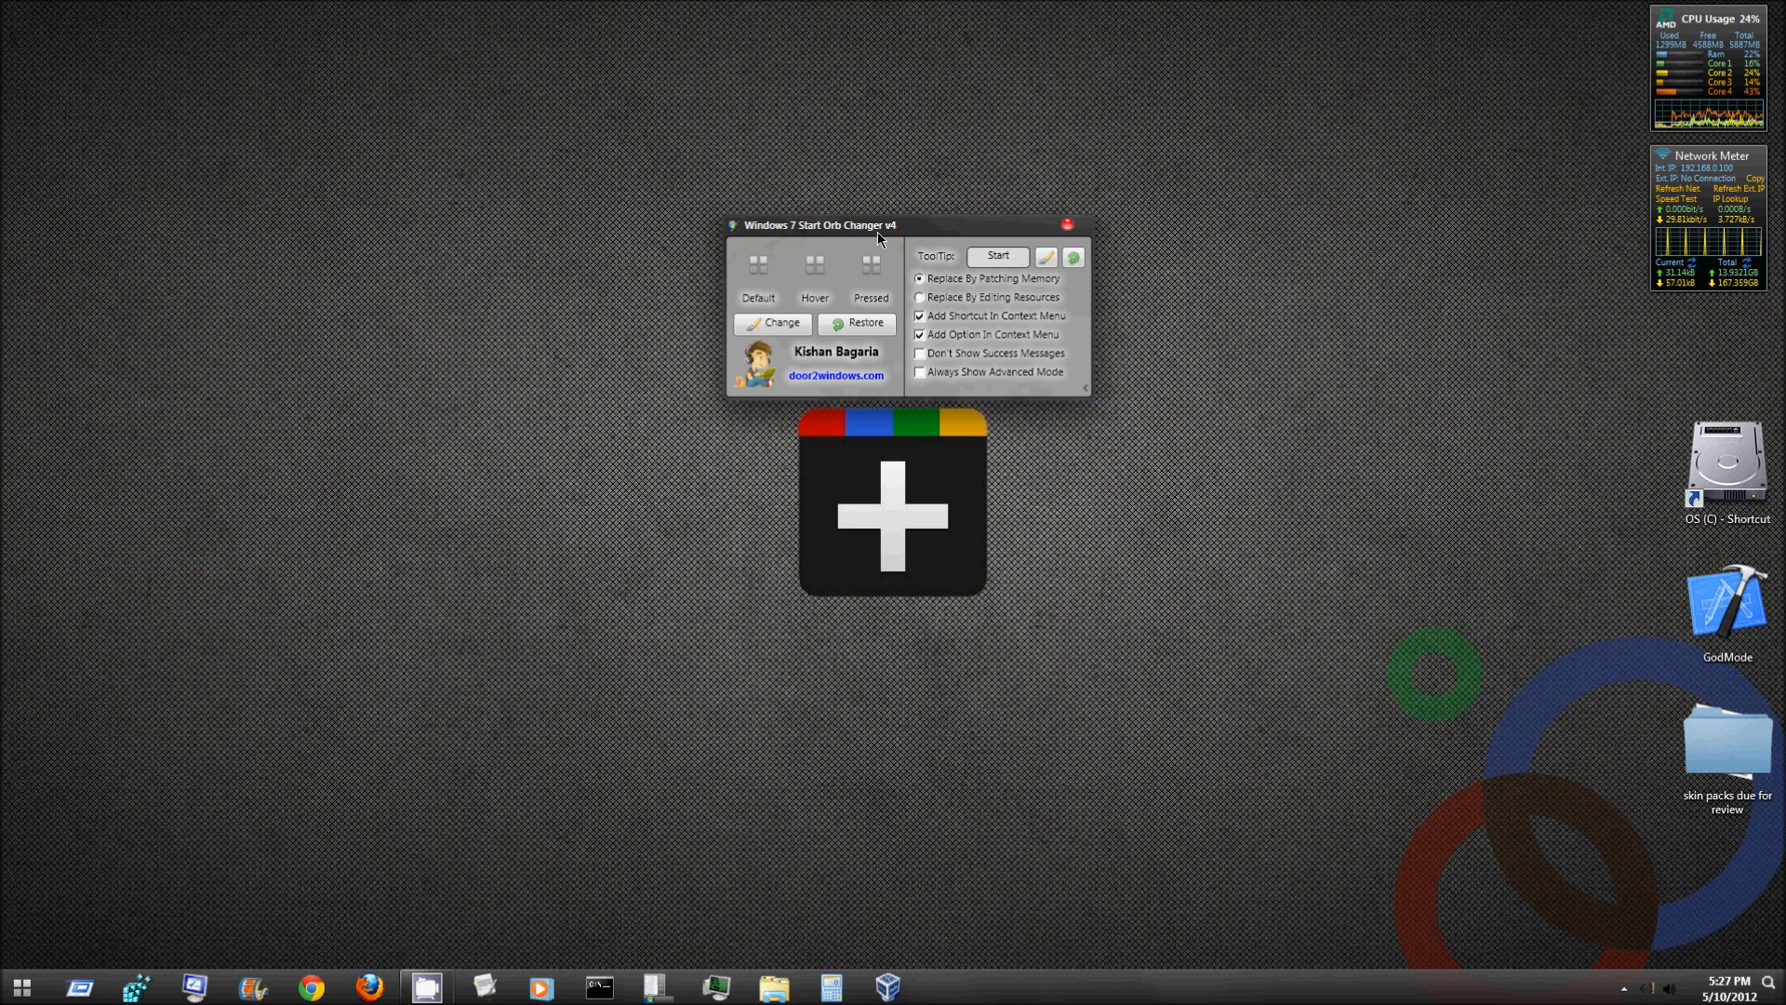
{"action": "mouse_move", "coordinate": [960, 247]}
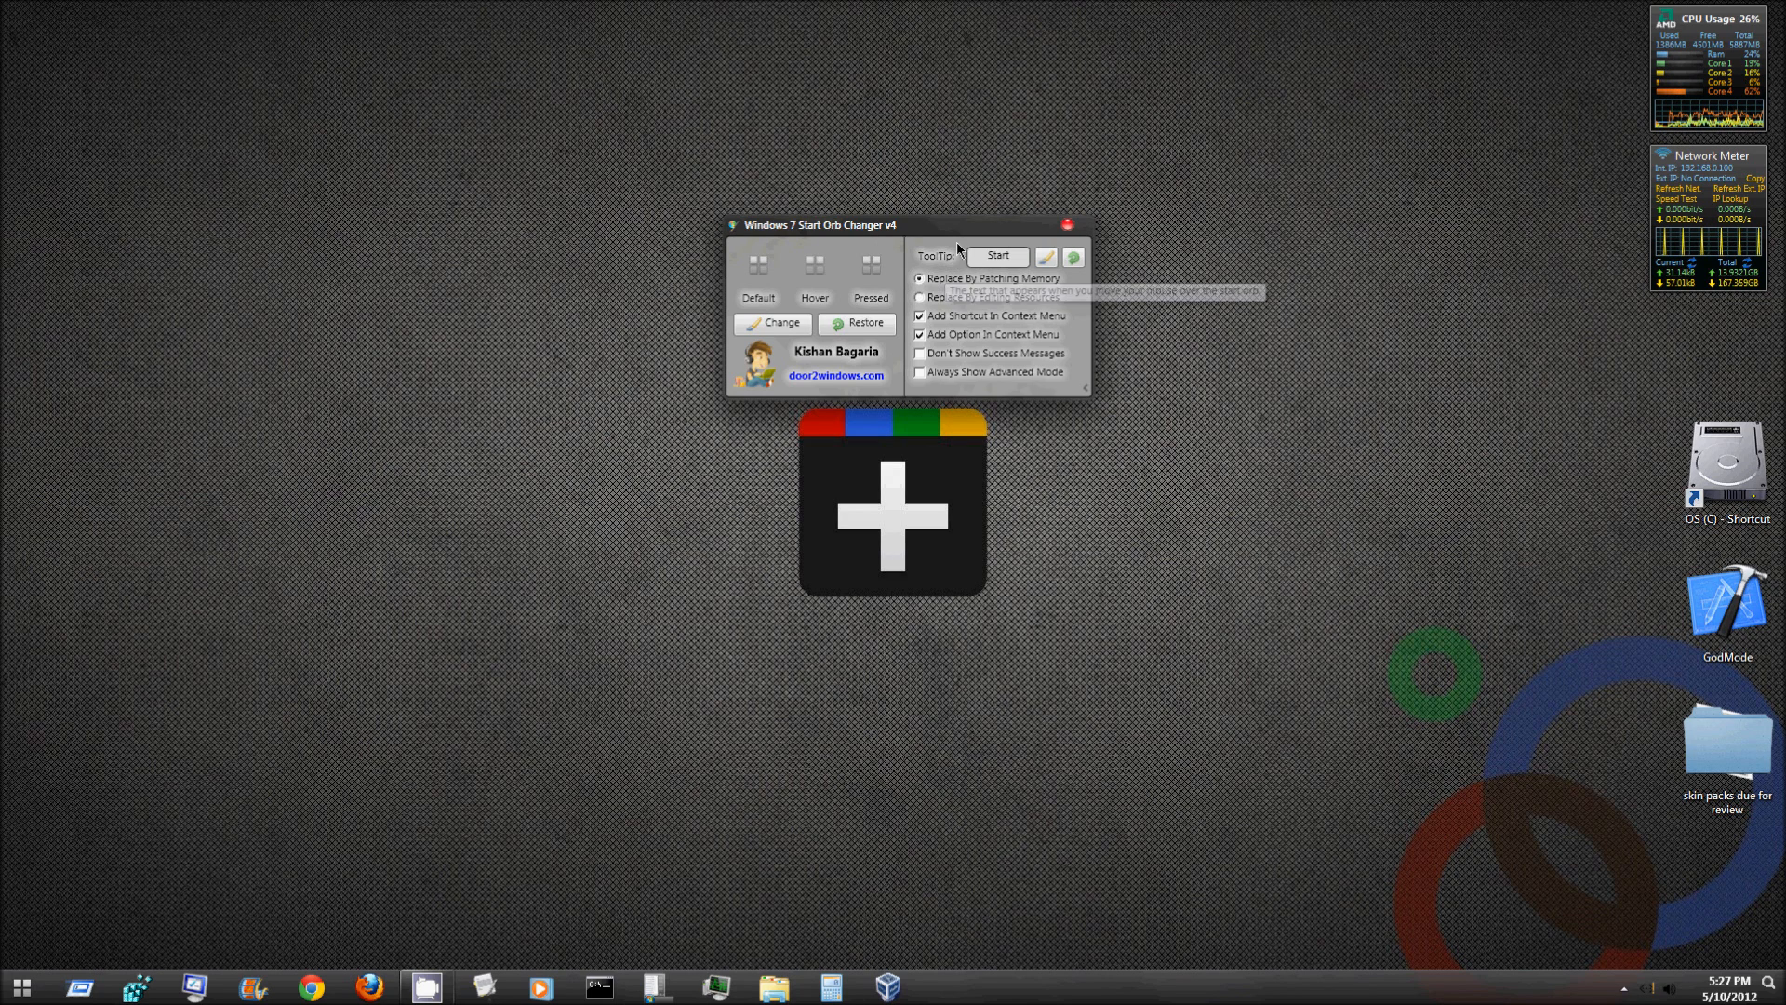
{"action": "mouse_move", "coordinate": [967, 234]}
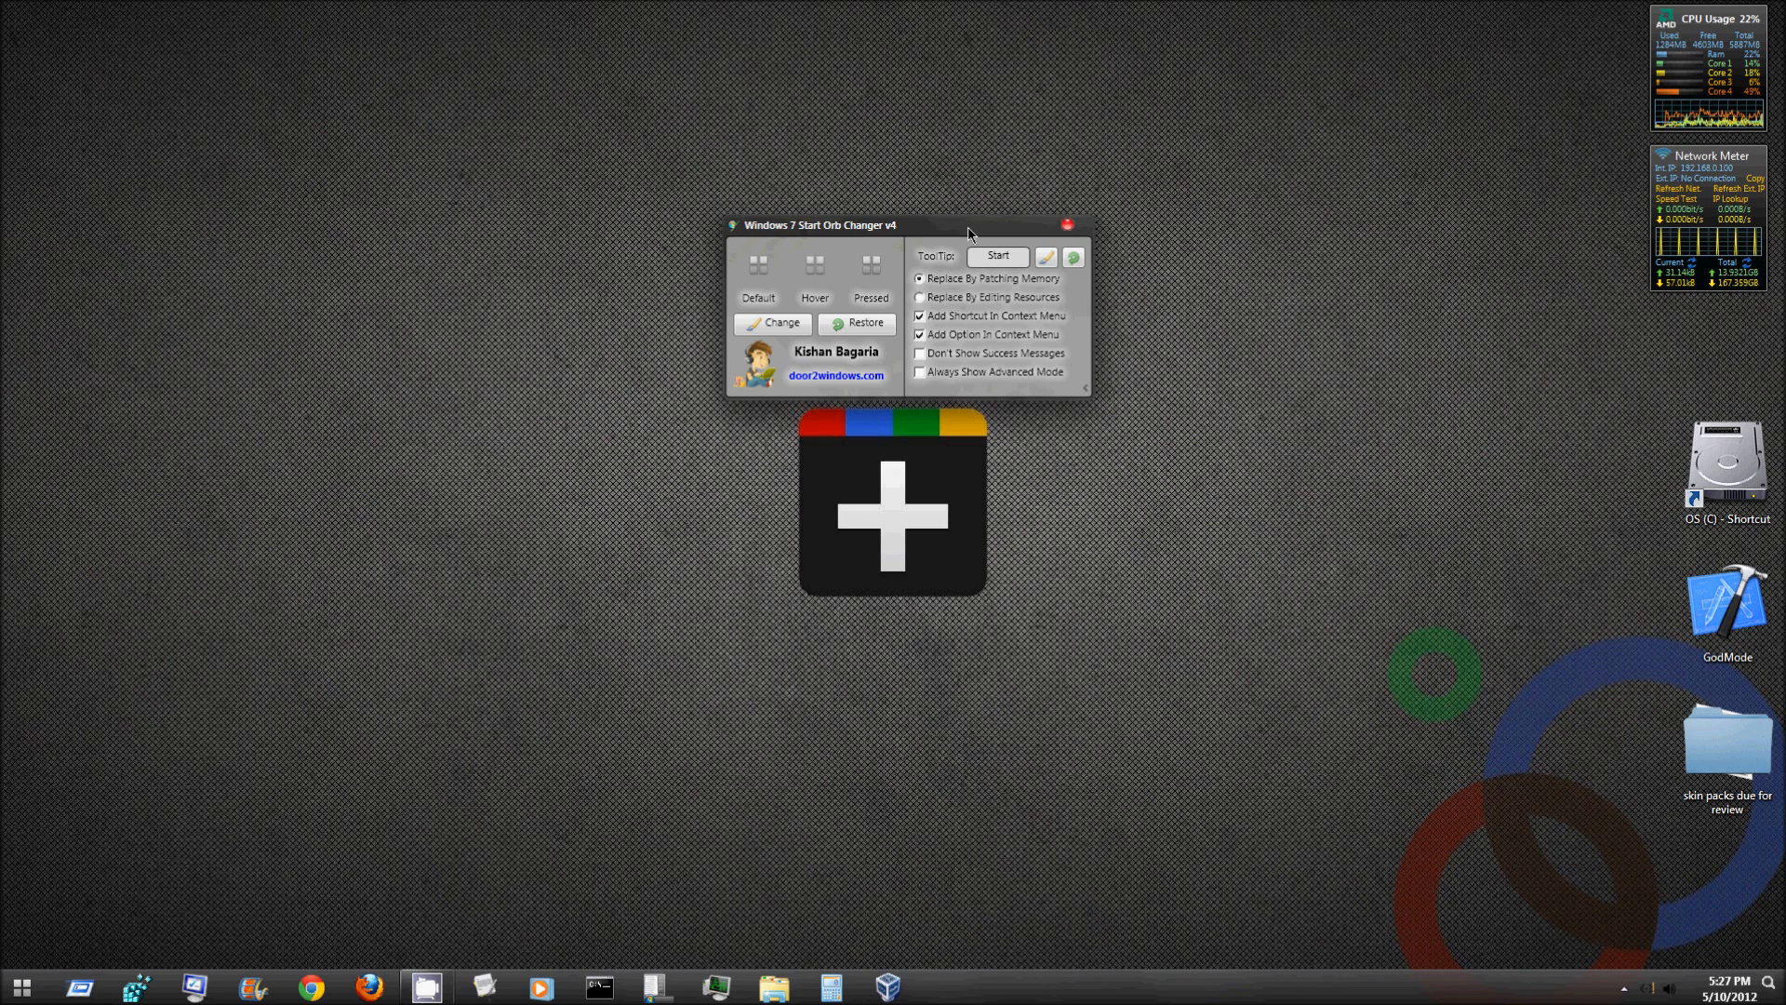
- Reveal the taskbar's hidden notification area icons panel
{"action": "left_click", "coordinate": [20, 986]}
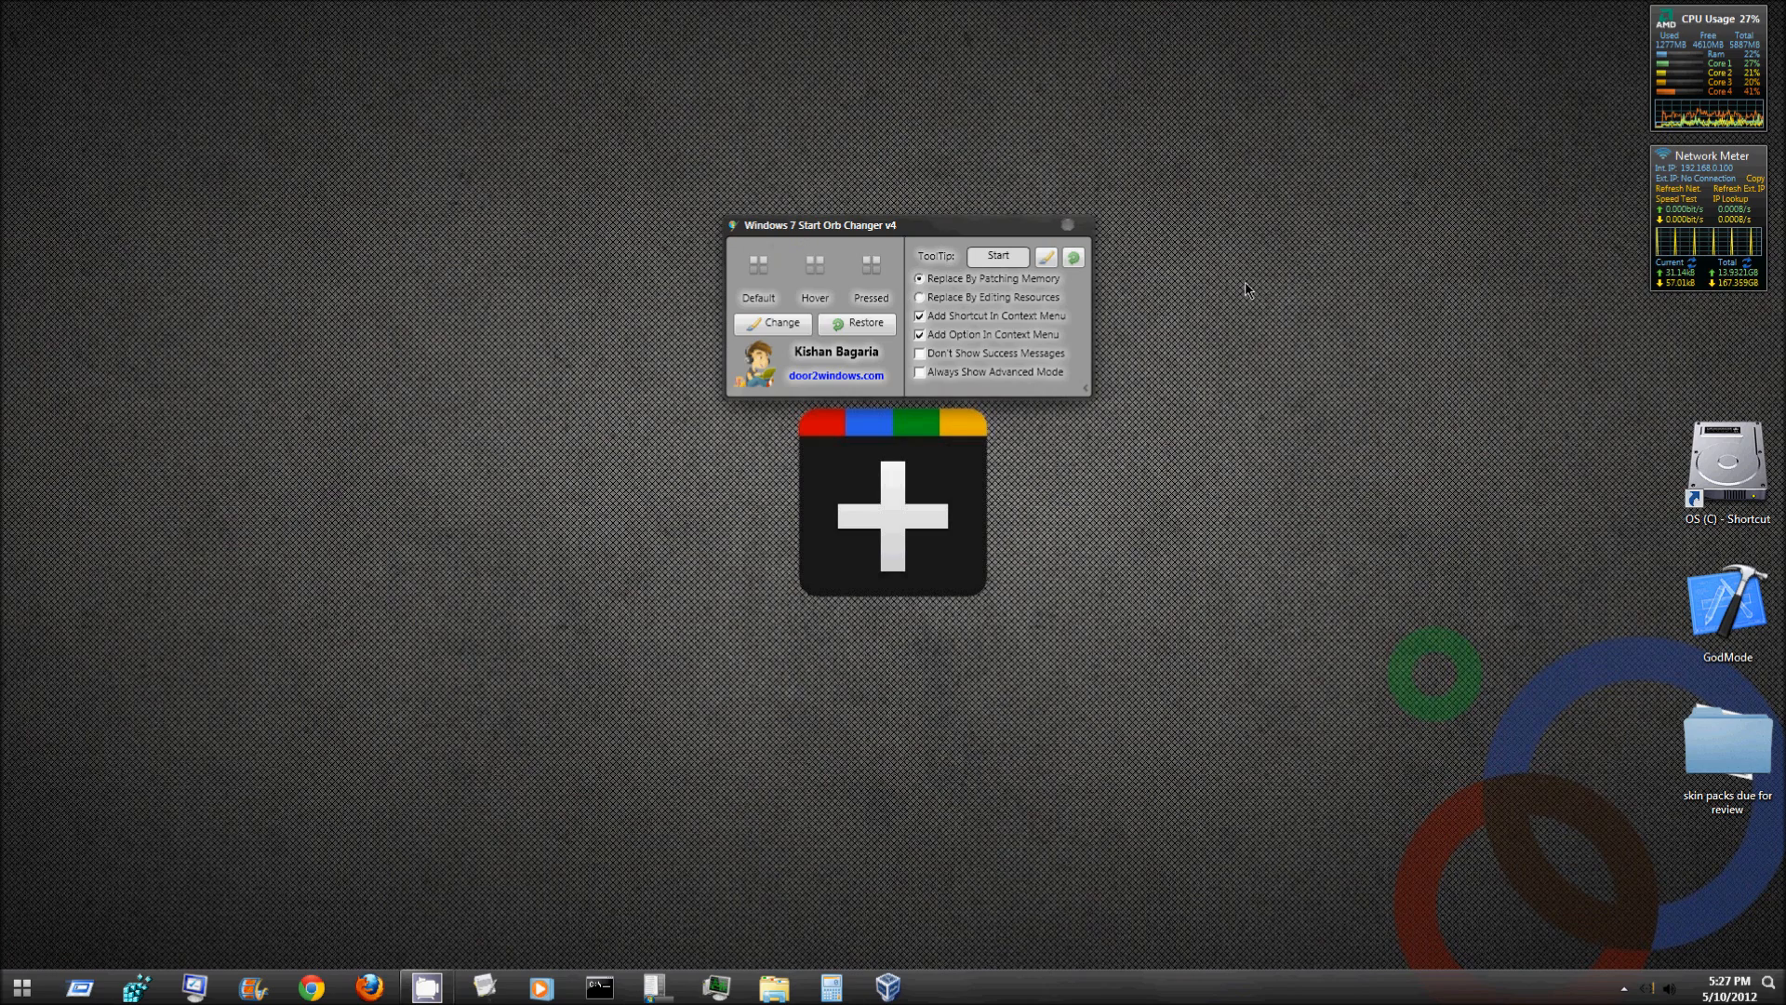
{"action": "left_click", "coordinate": [1622, 986]}
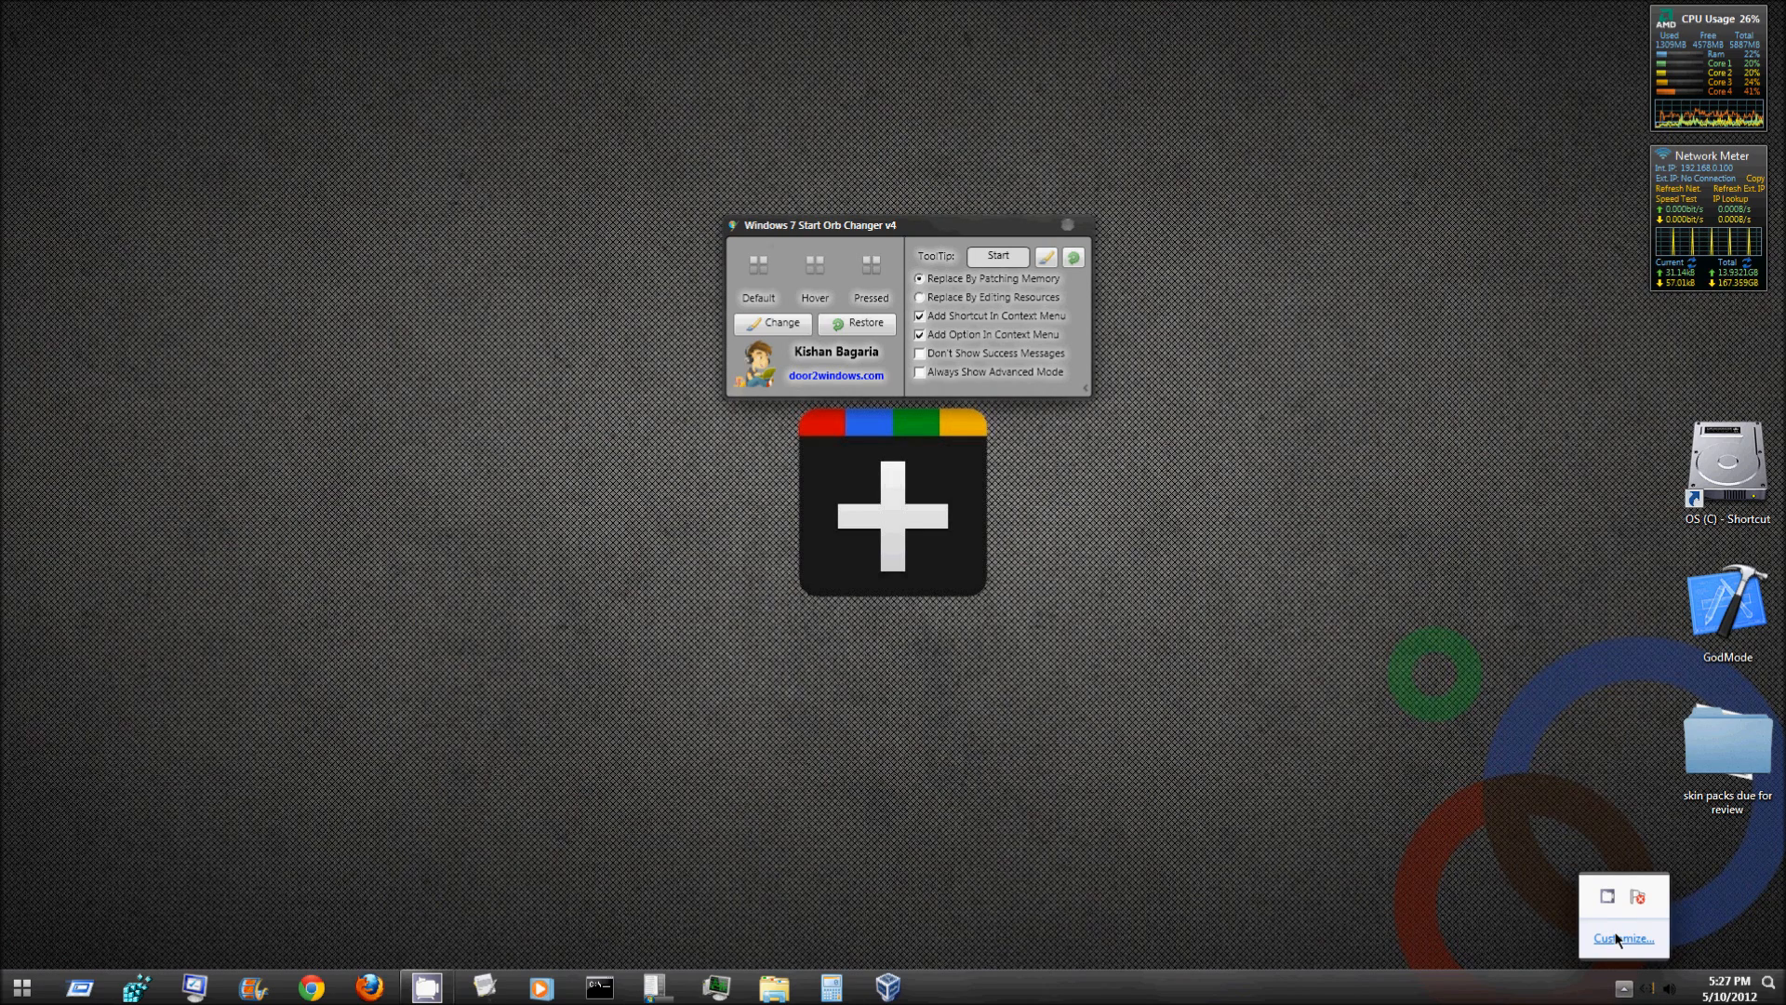